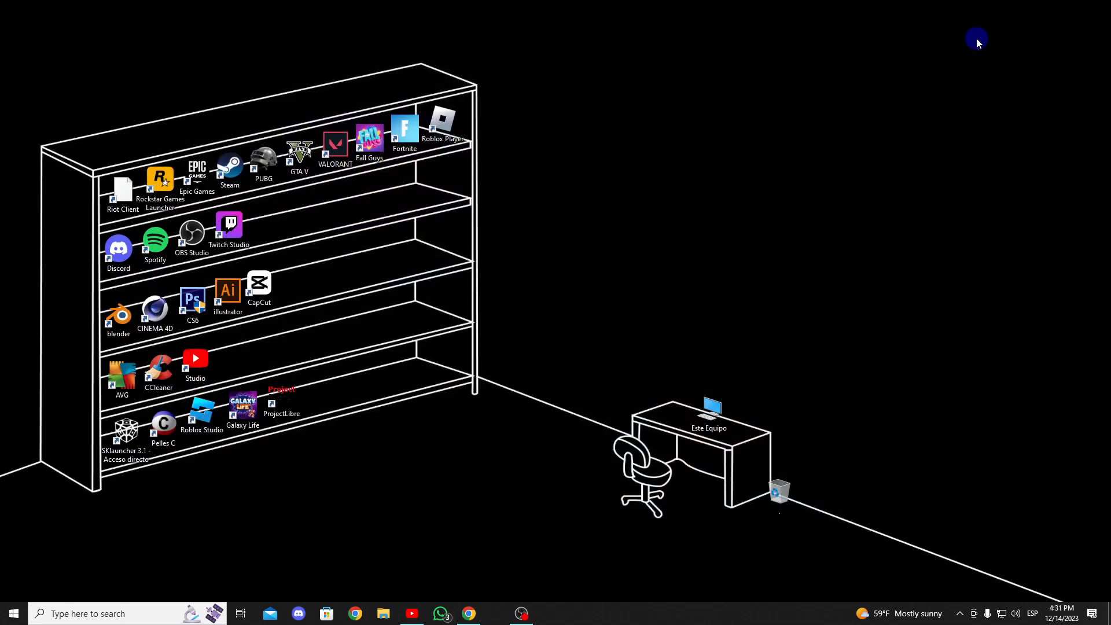
mouse_move(878, 428)
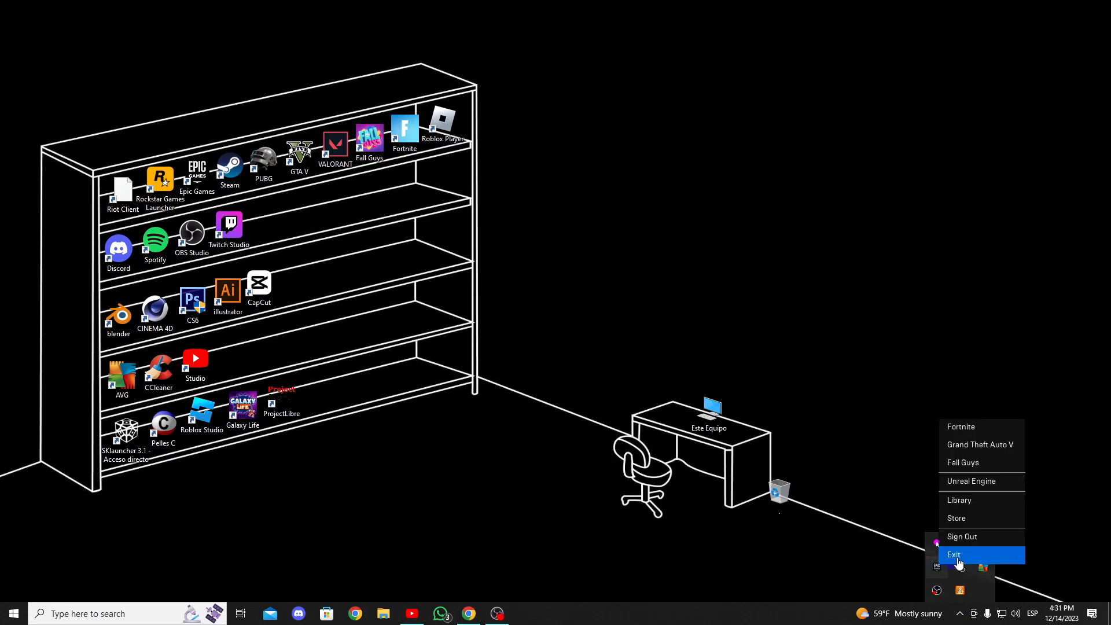
Exit the Epic Games Launcher from its tray icon and confirm the exit.
left_click(954, 554)
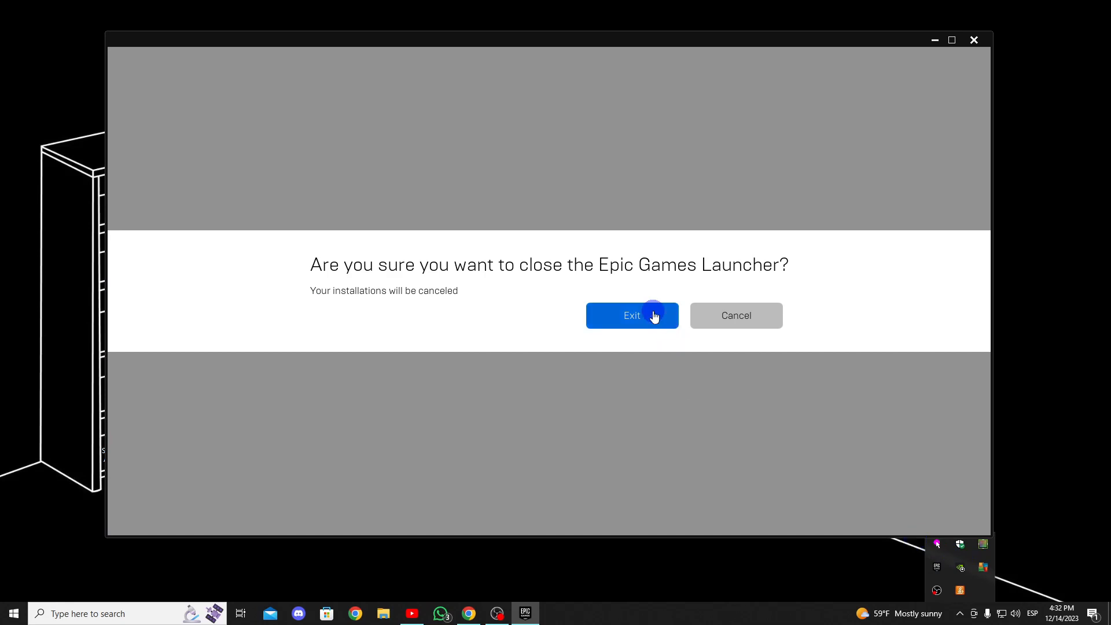
left_click(631, 315)
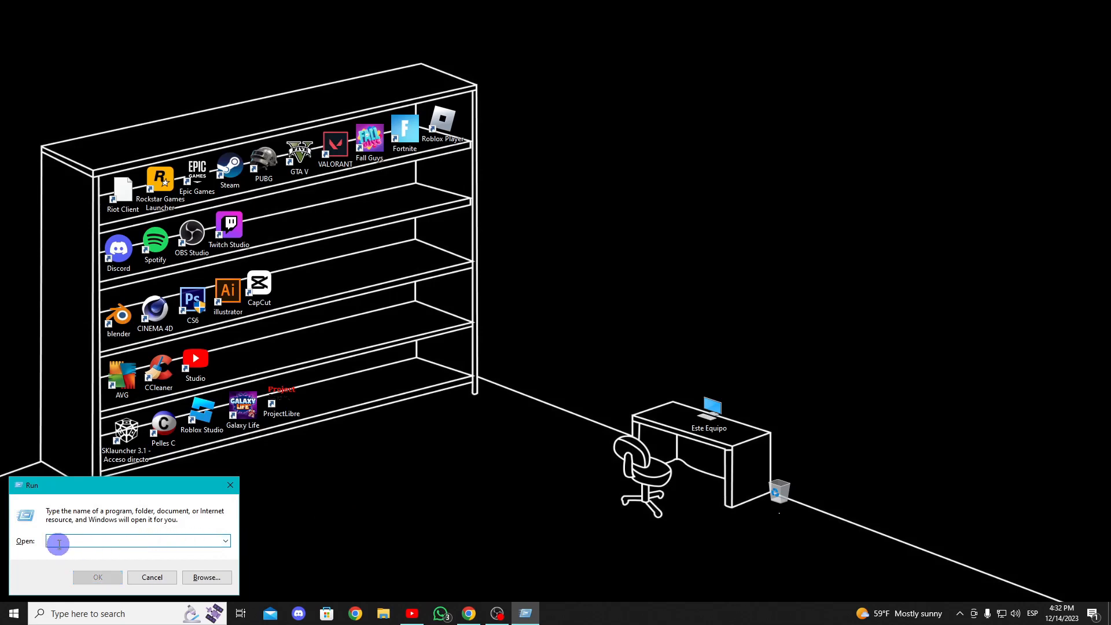
Run %localappdata% to open the AppData Local folder.
type("%localappdata%")
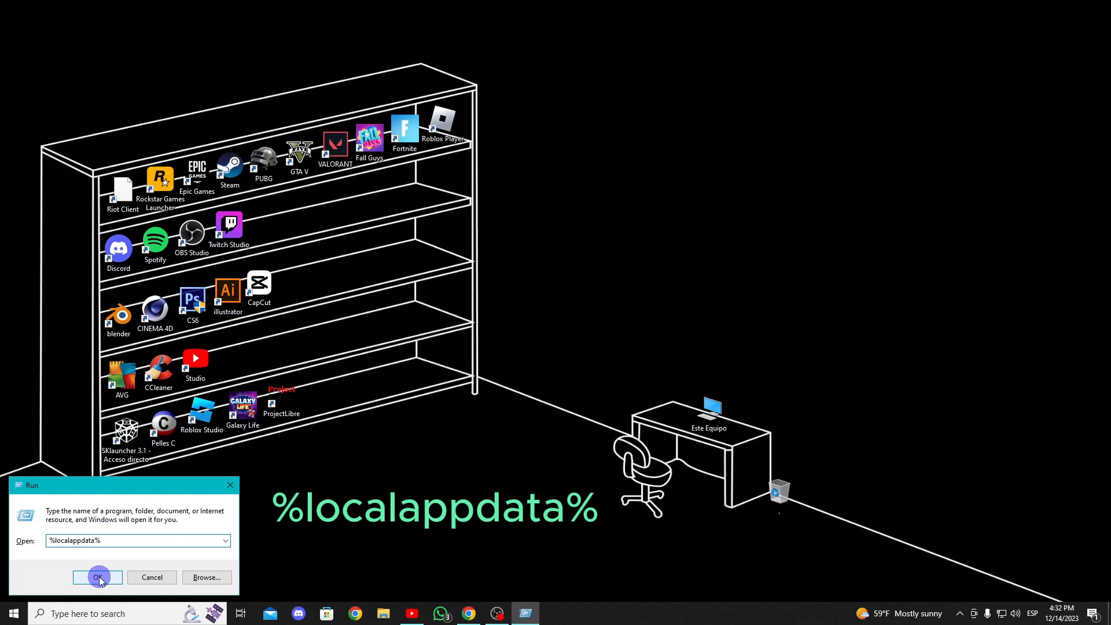
left_click(99, 577)
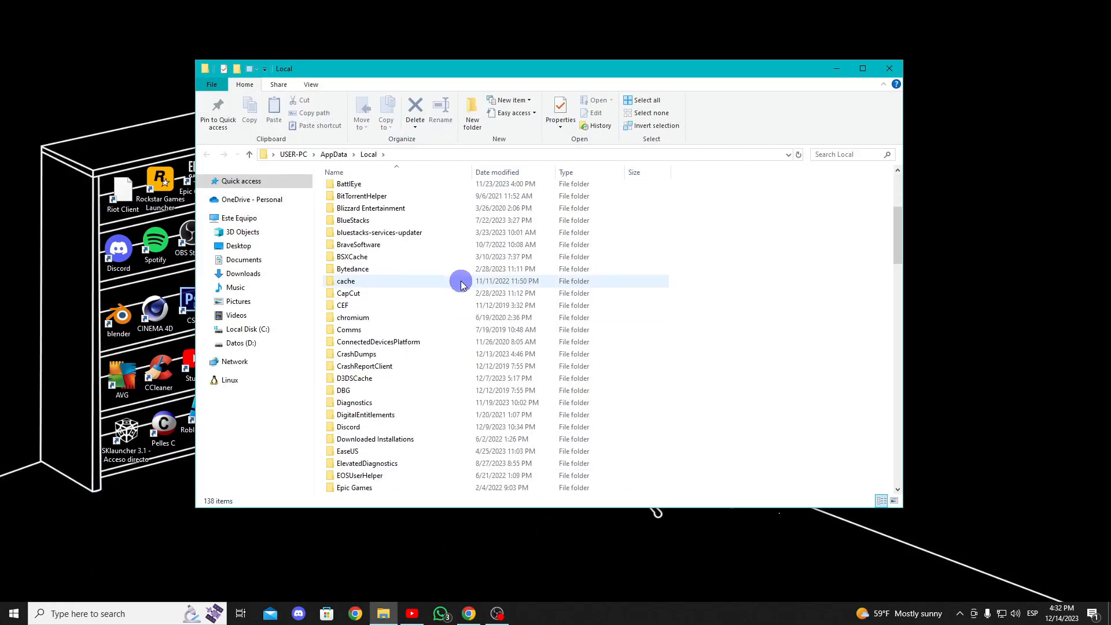
Navigate into EpicGamesLauncher and then its Saved folder.
double_click(355, 488)
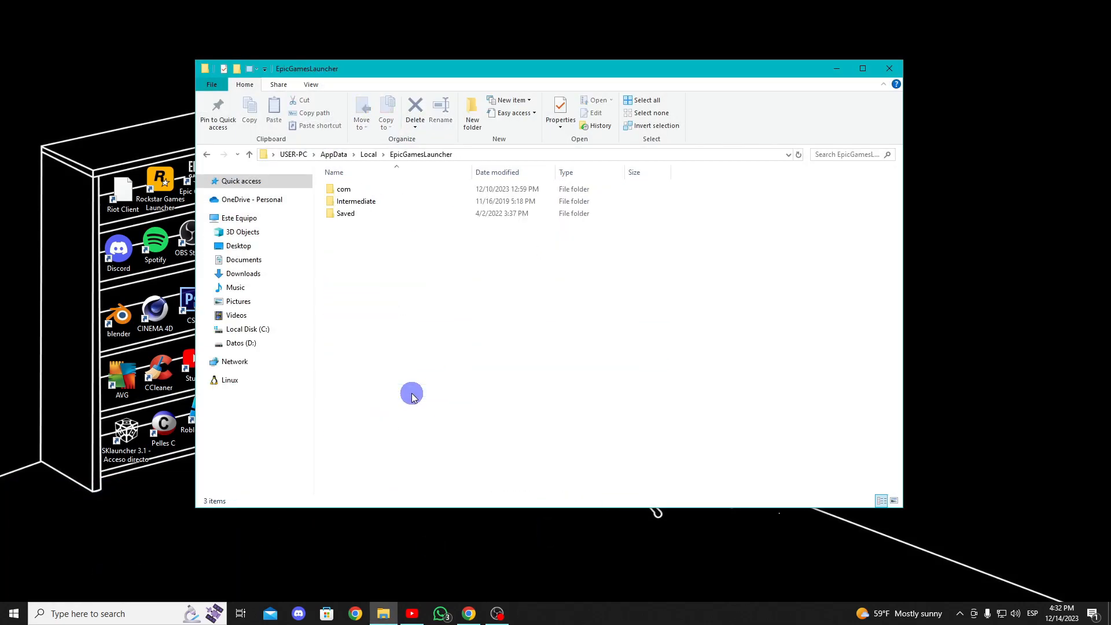
left_click(347, 214)
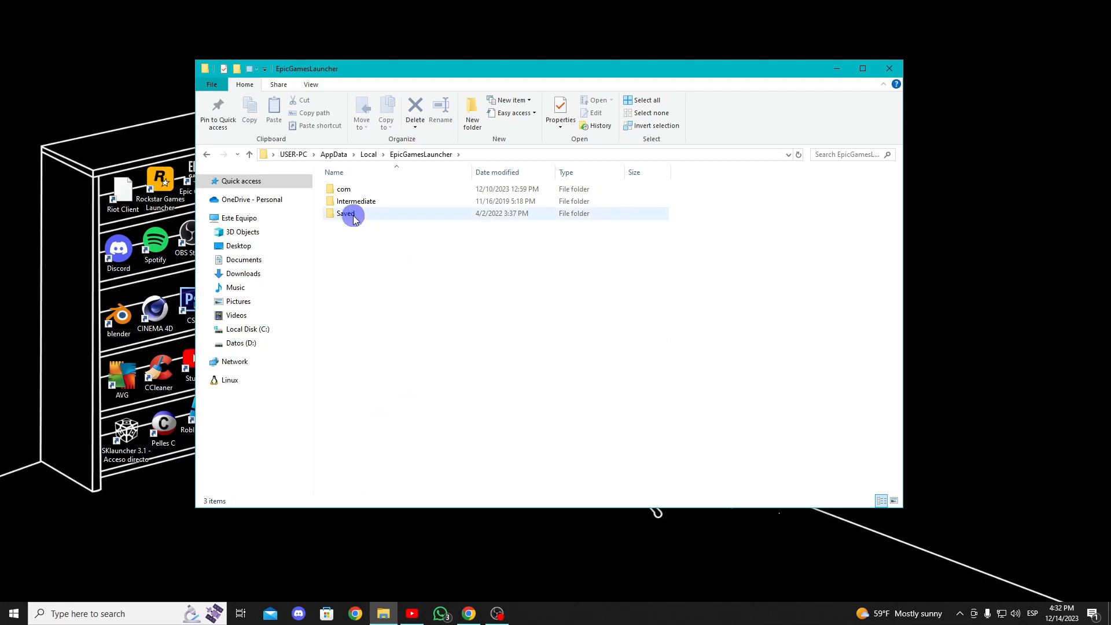
double_click(347, 213)
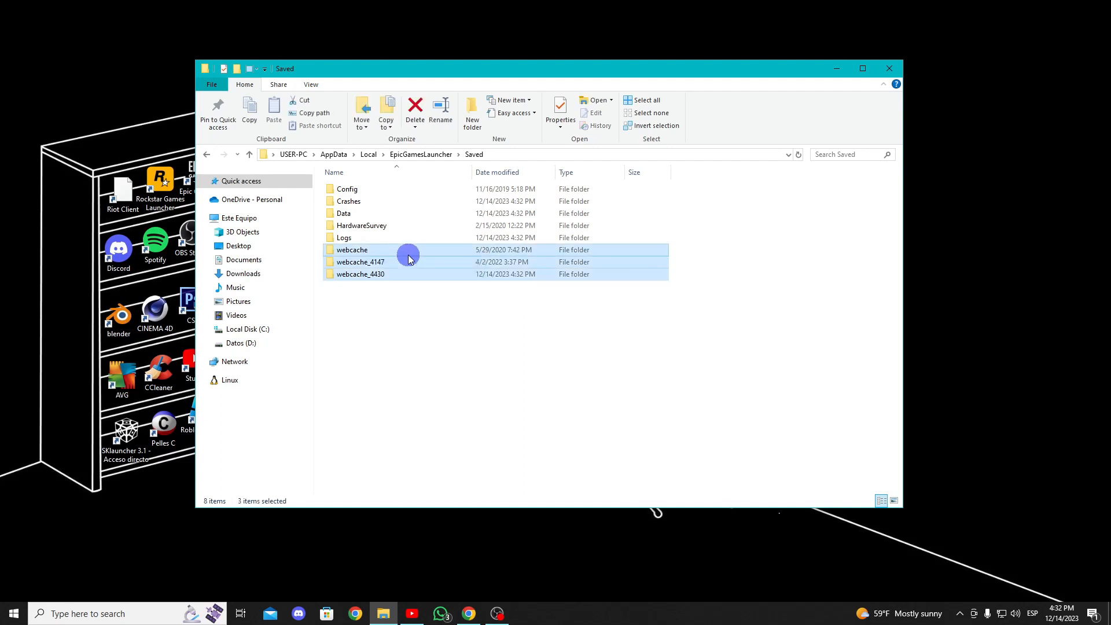
Delete the webcache, webcache_4147 and webcache_4430 folders and close the Saved window.
right_click(409, 256)
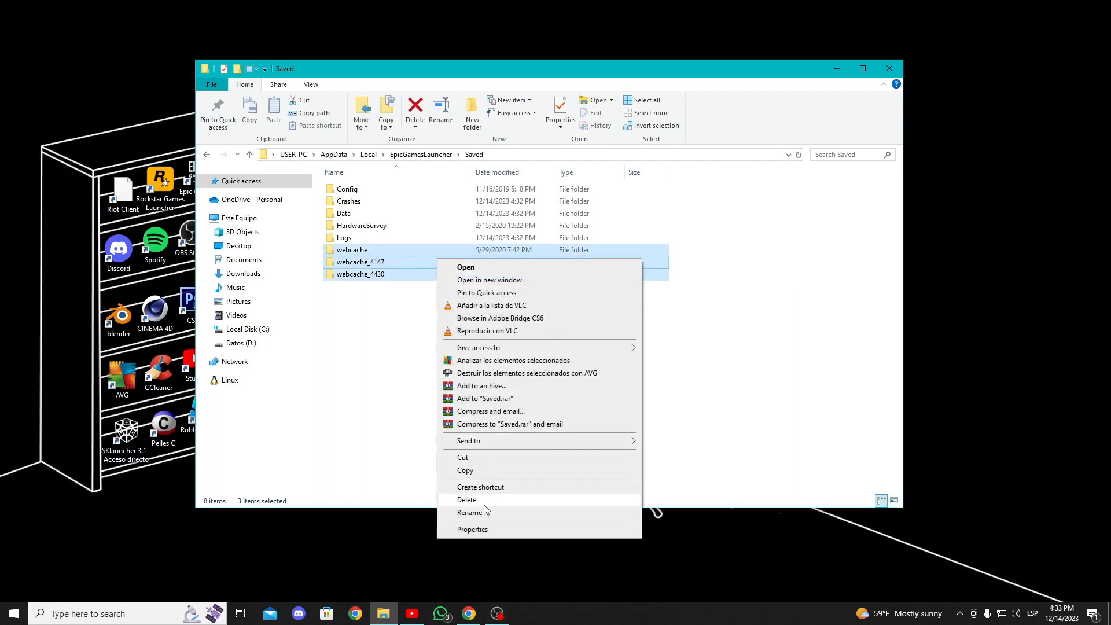
left_click(431, 314)
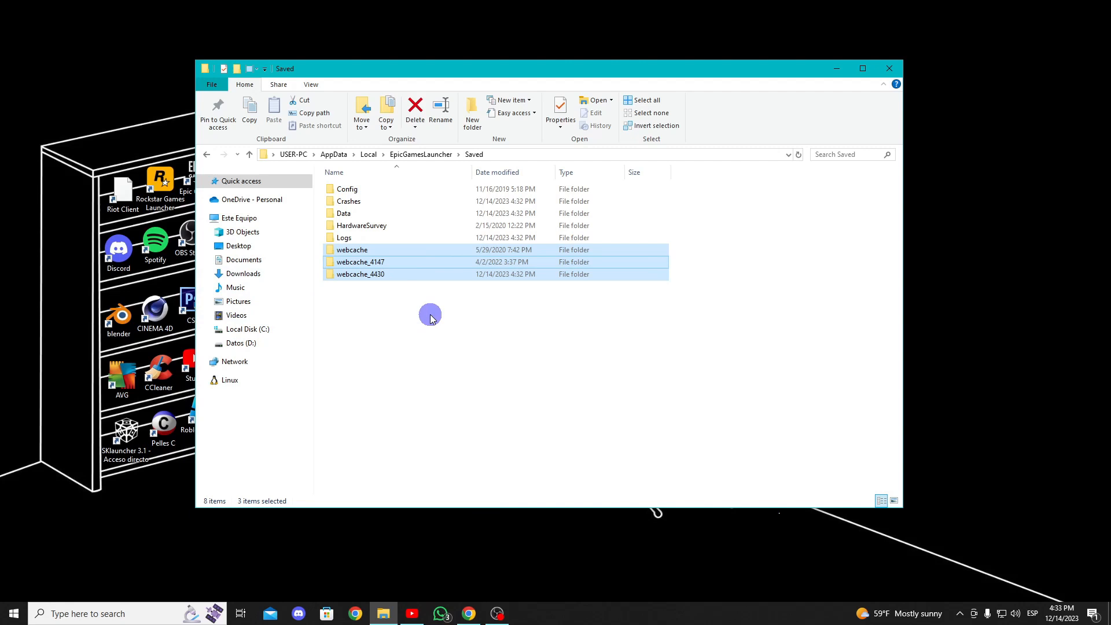
left_click(414, 110)
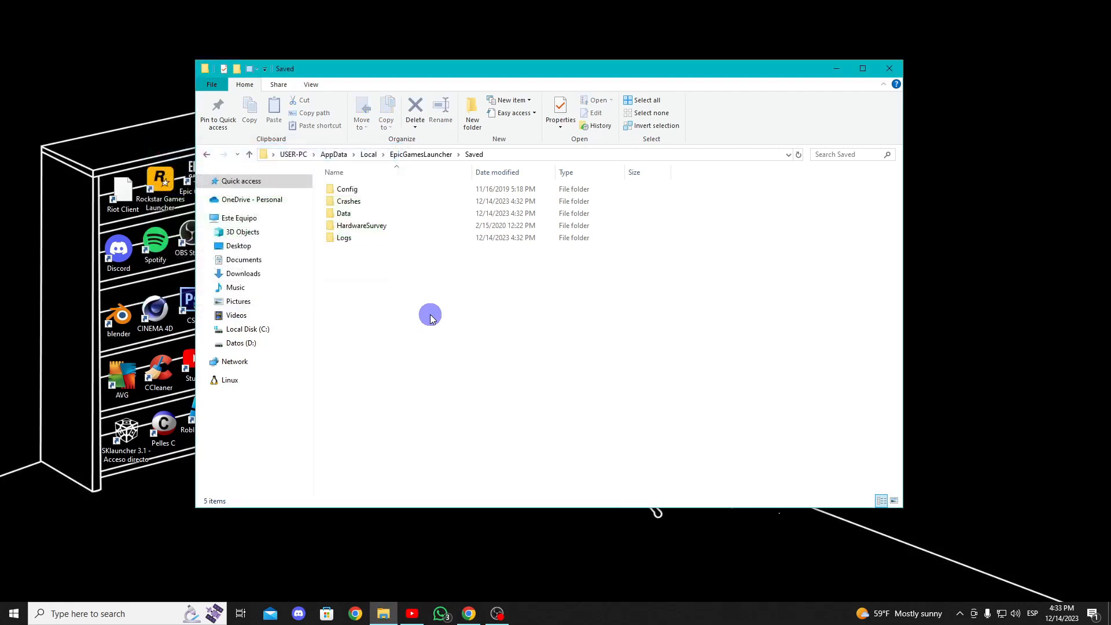
left_click(888, 69)
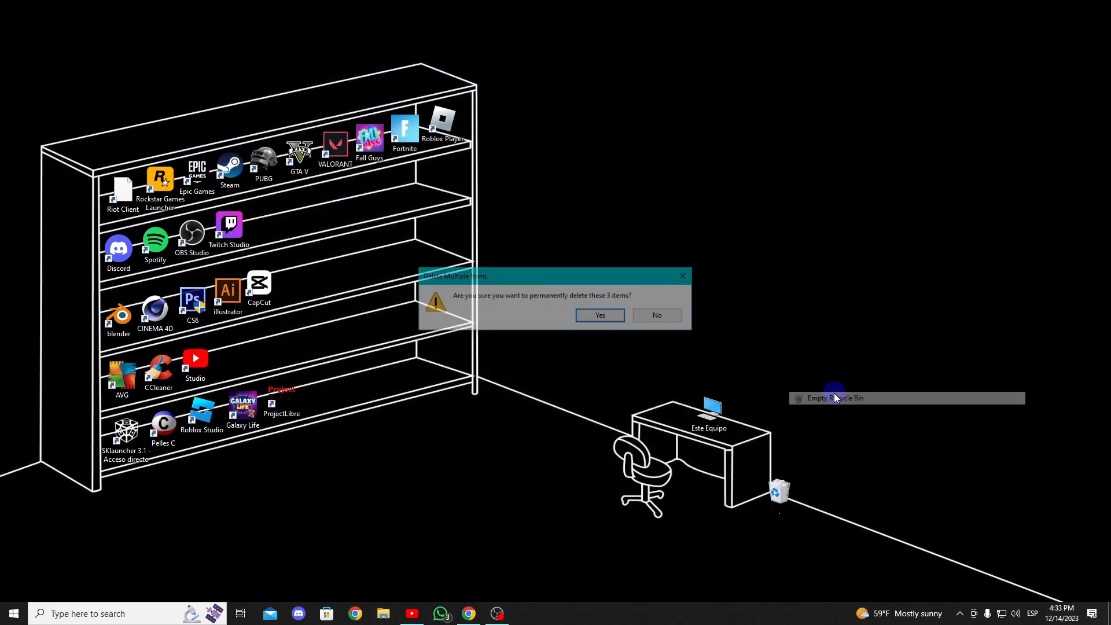
Confirm permanently deleting the 3 items.
left_click(599, 315)
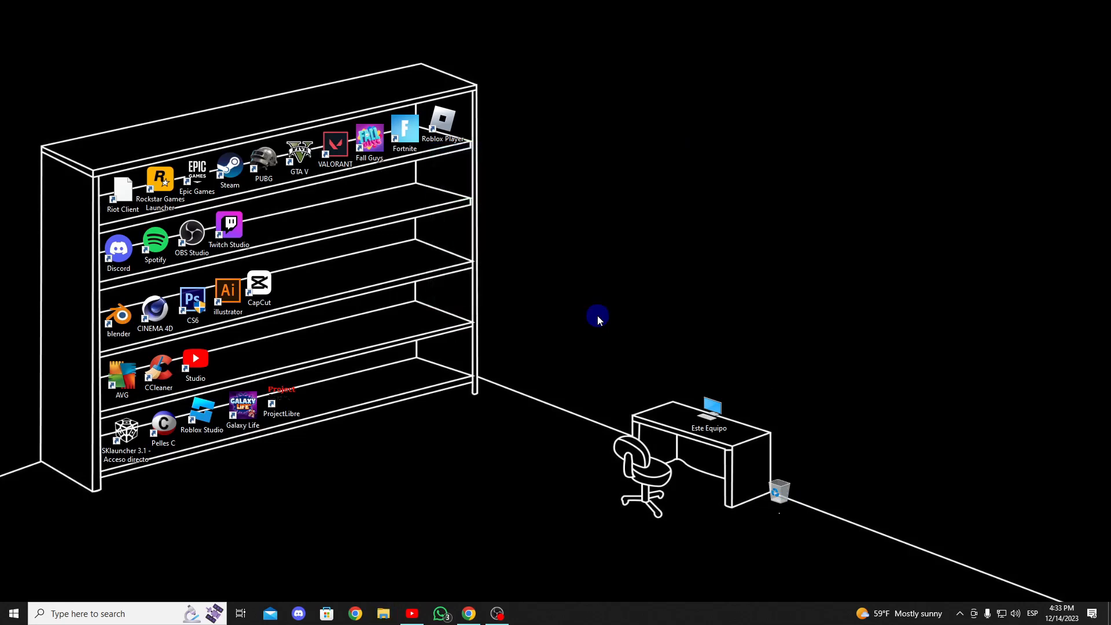
mouse_move(196, 173)
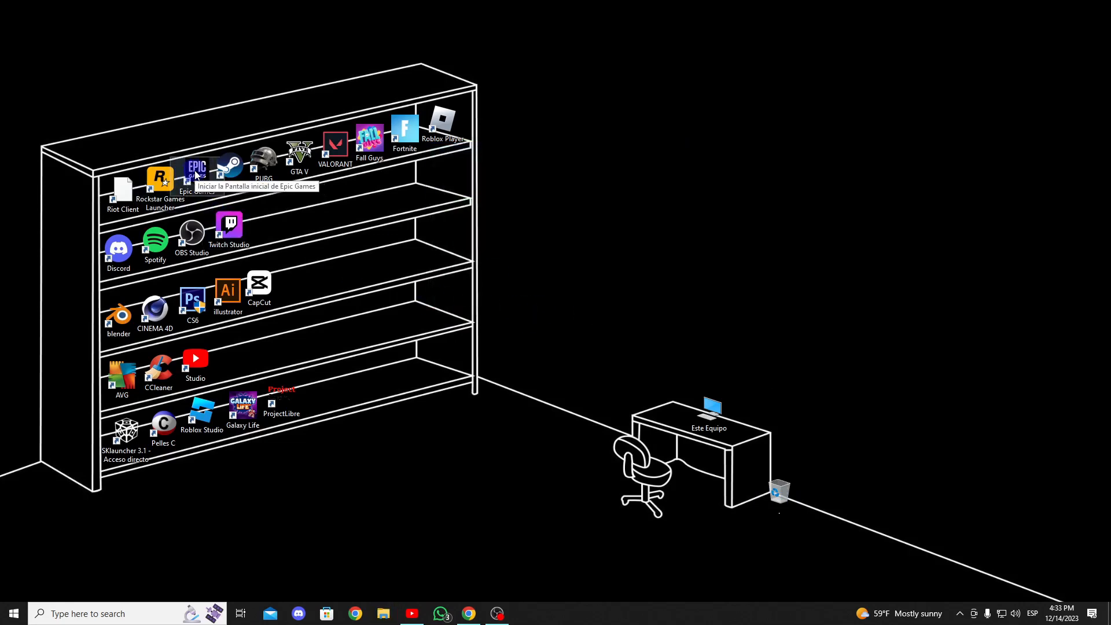
mouse_move(243, 260)
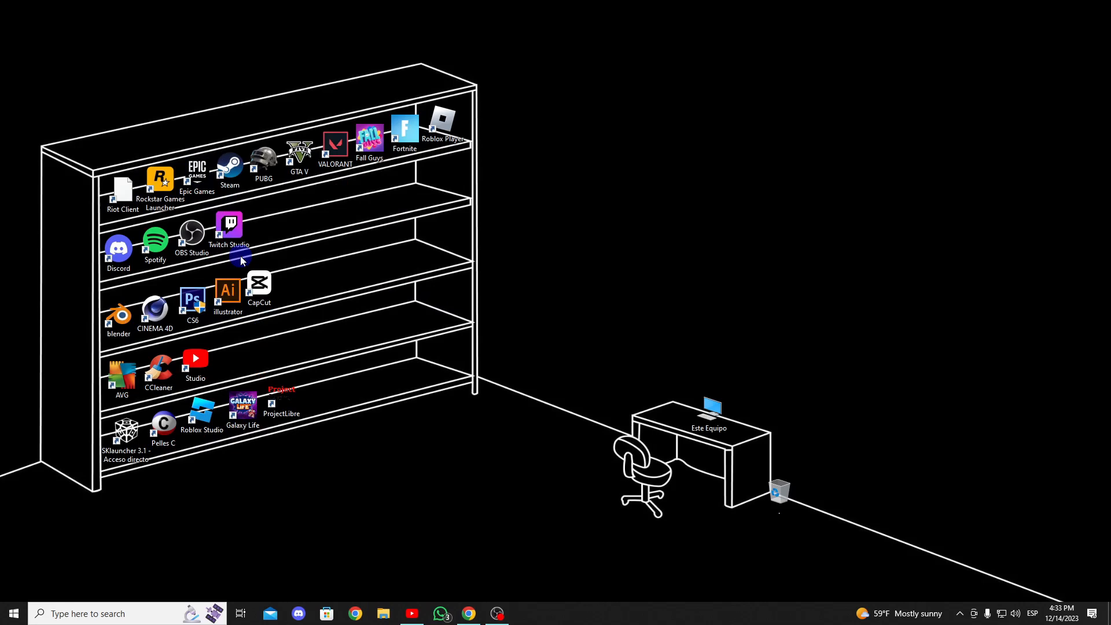
Reopen Epic Games Launcher from the desktop shortcut and launch Fortnite from the Library.
double_click(196, 180)
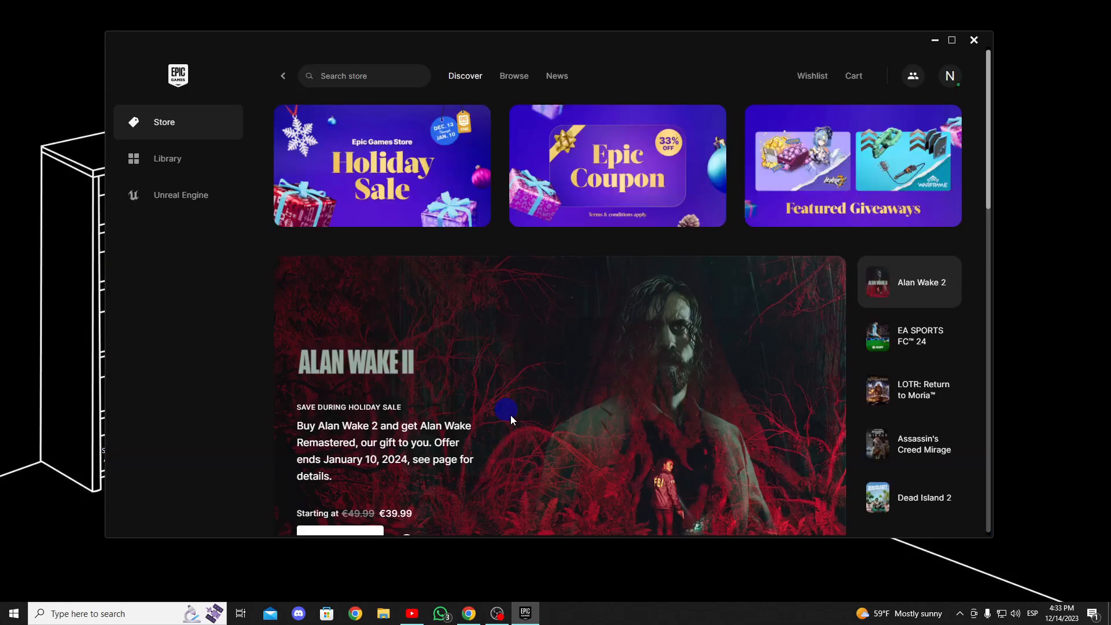
left_click(178, 158)
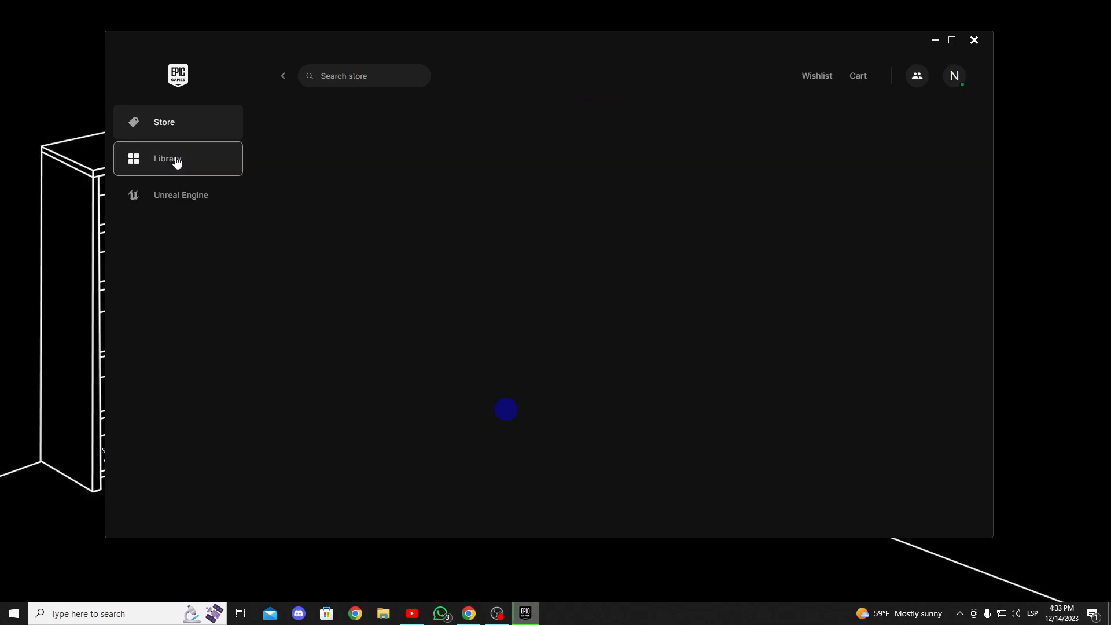
left_click(177, 158)
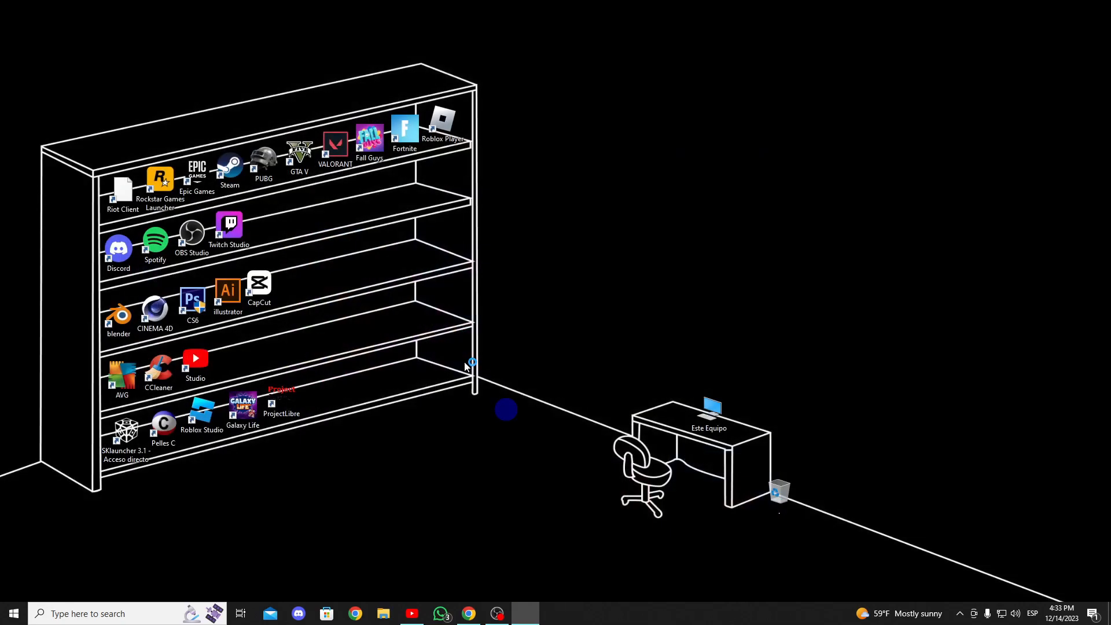
double_click(404, 131)
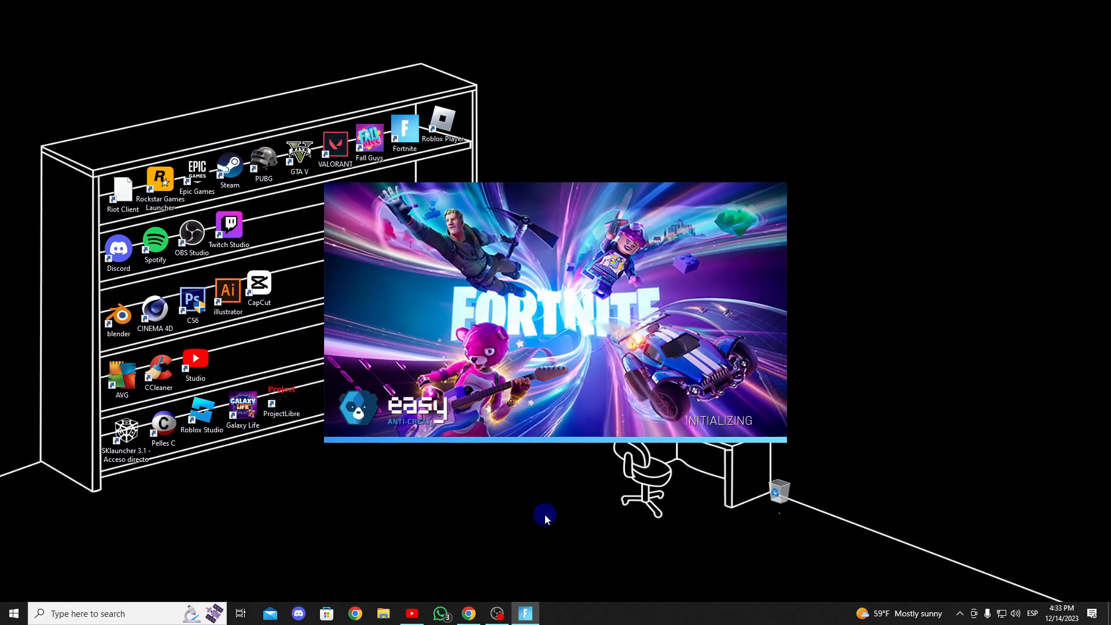